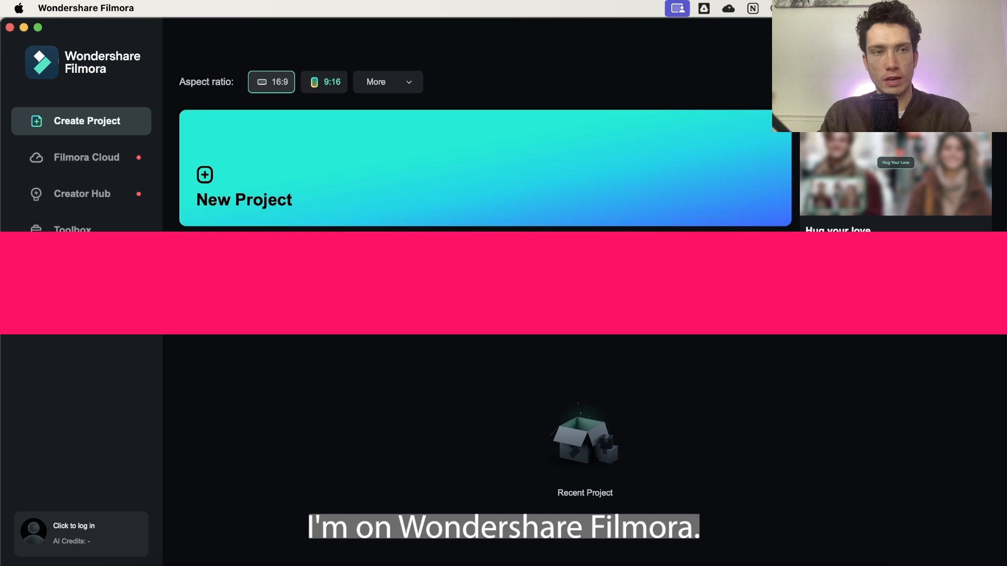
- Start a new, empty editing project from the start screen
click(87, 120)
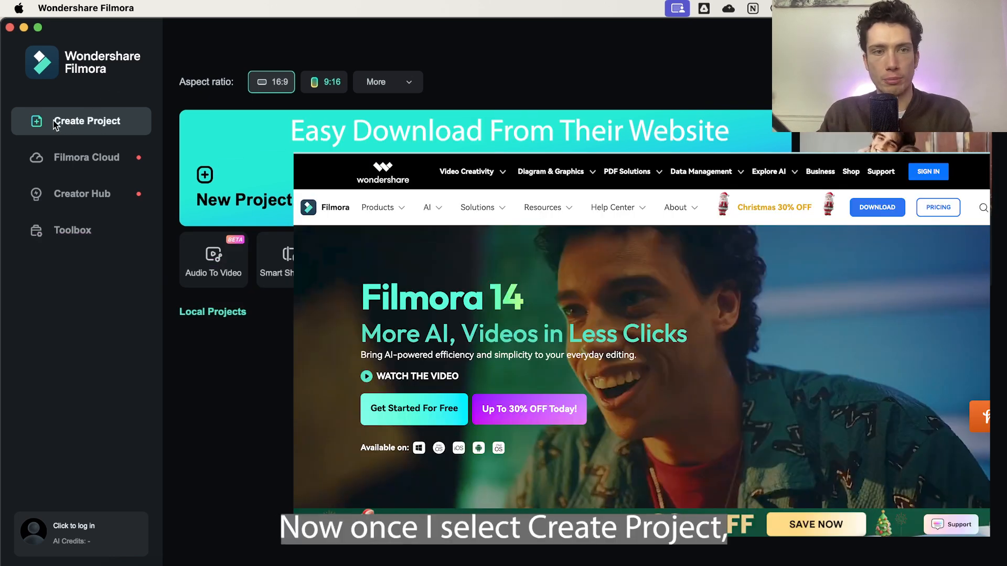
click(86, 121)
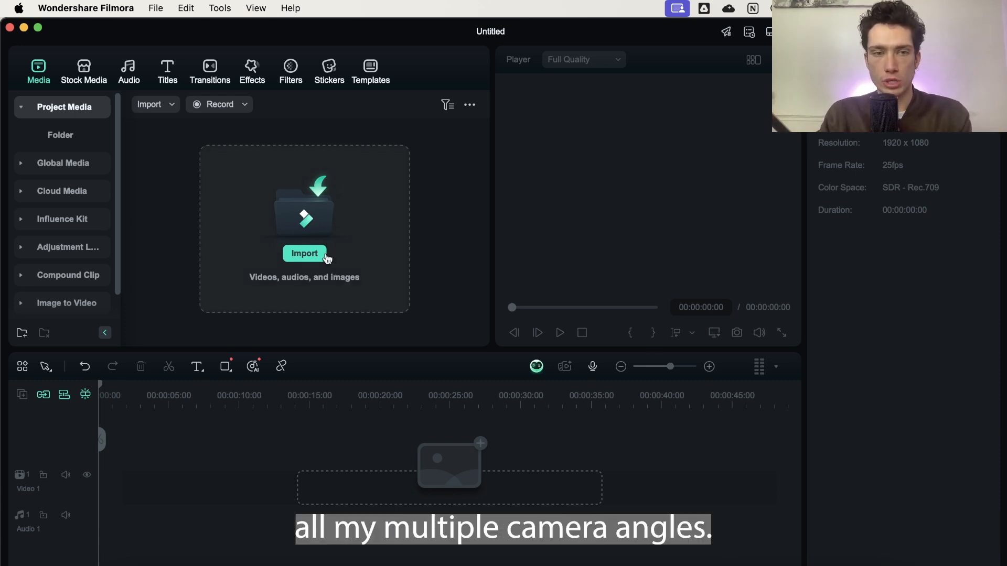
- Import the three camera recordings and combine them into Multi-Camera Clip 1 with audio sync
click(304, 253)
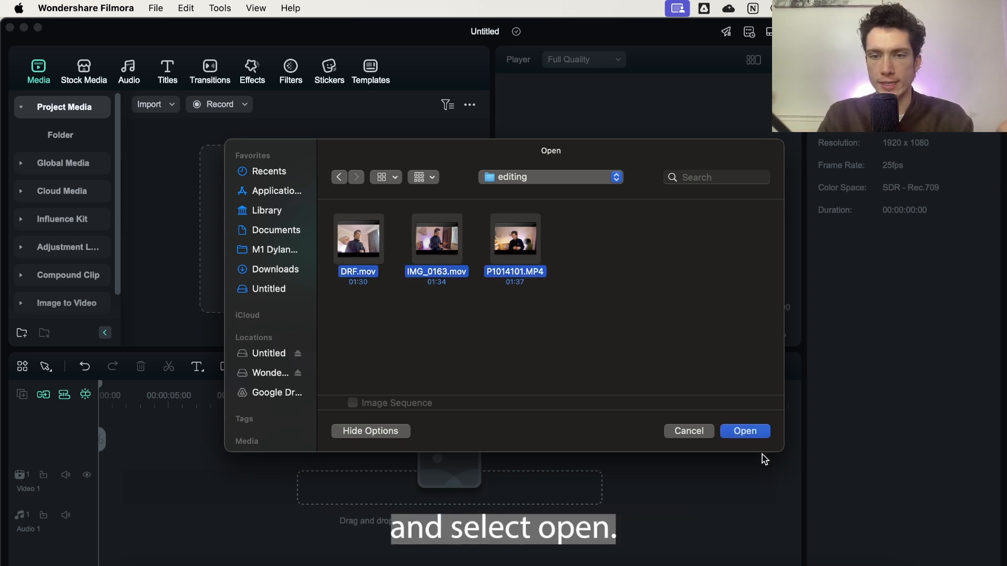
click(745, 431)
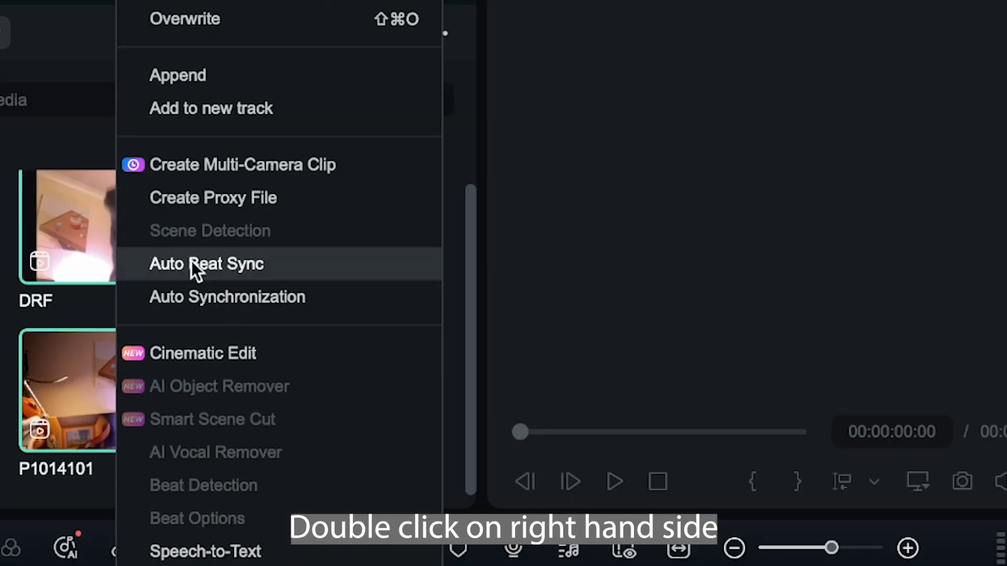
mouse_move(203, 176)
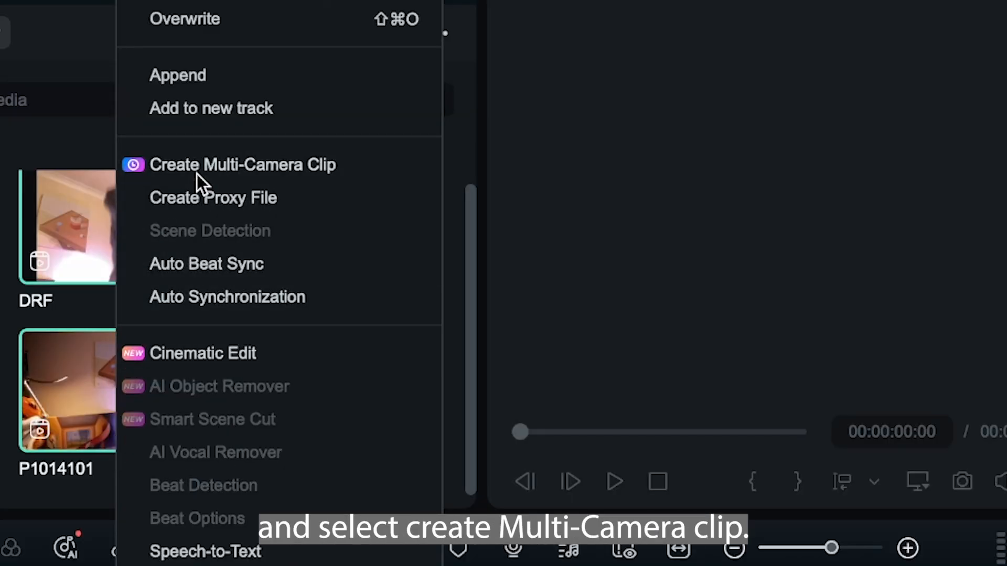
click(242, 165)
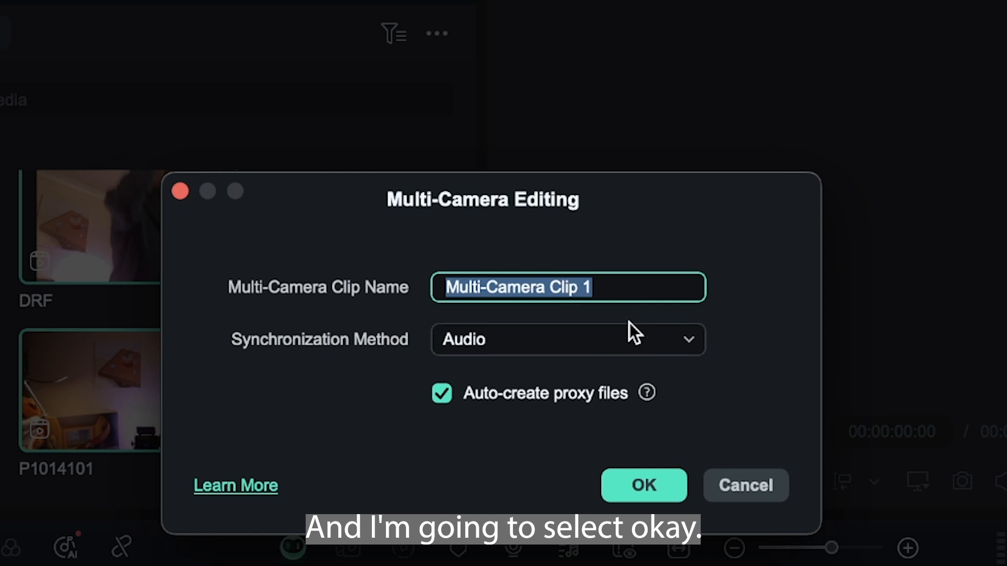
click(643, 486)
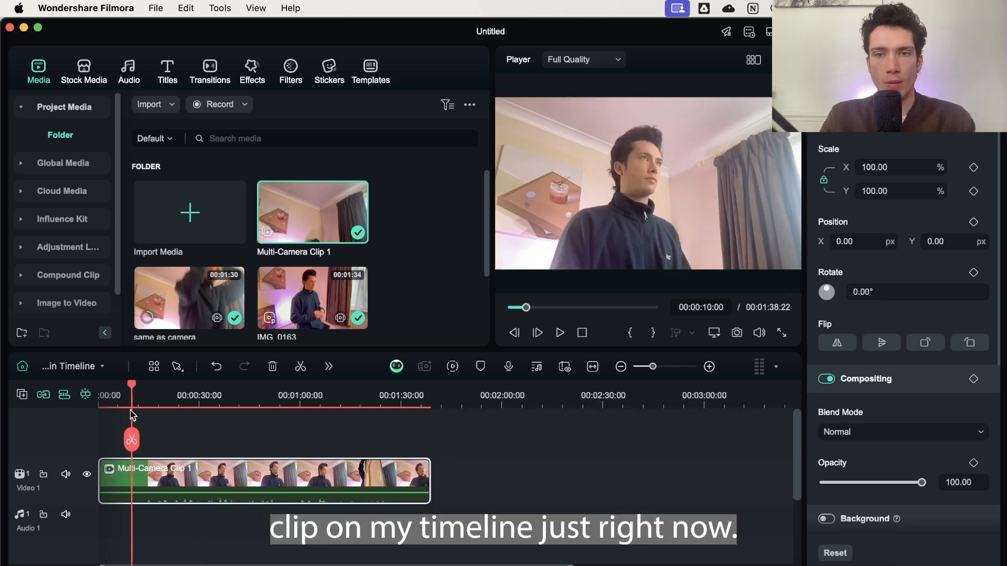
- Show all three camera angles side by side in the player and dismiss the multicam tip
drag(132, 385, 294, 385)
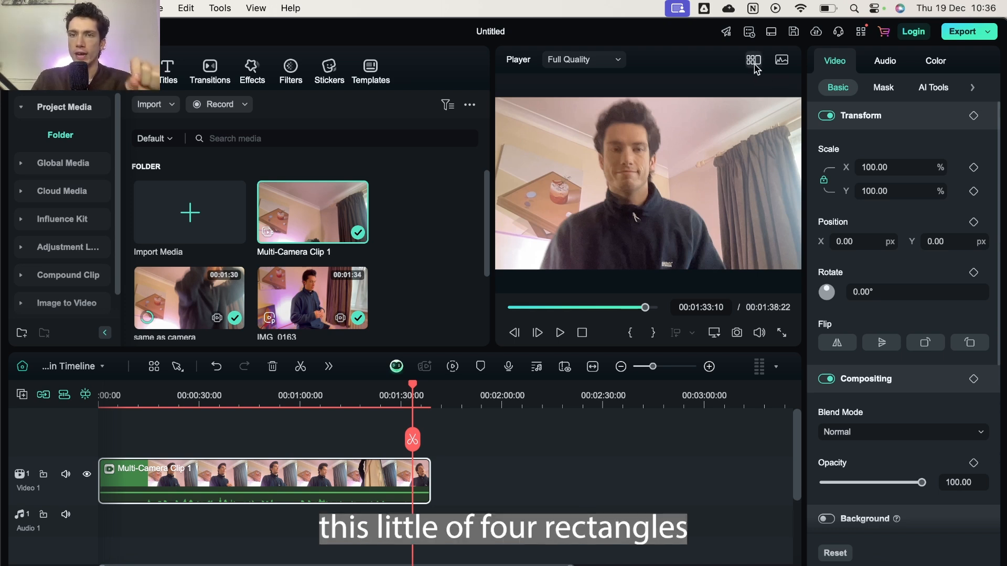
mouse_move(753, 60)
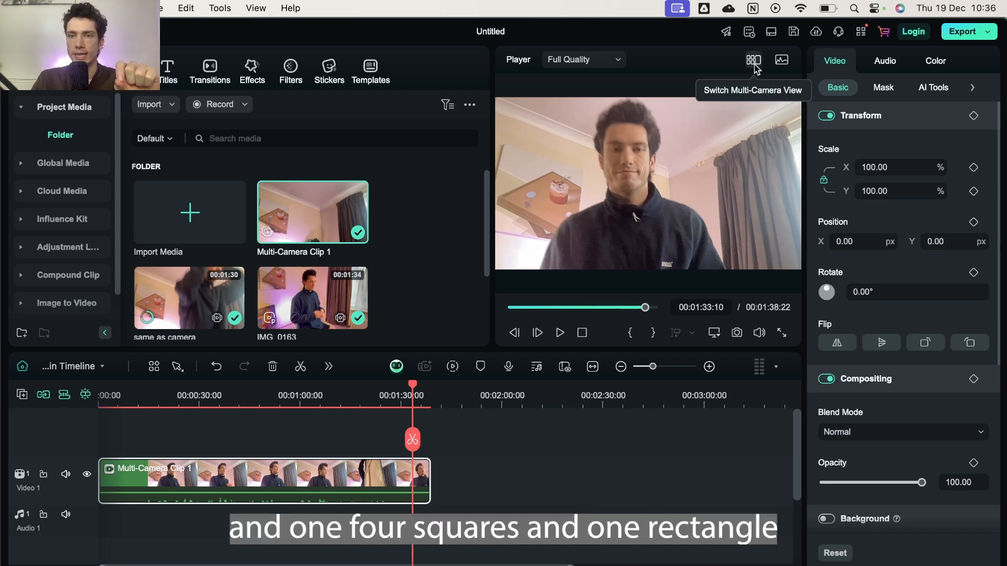
click(754, 60)
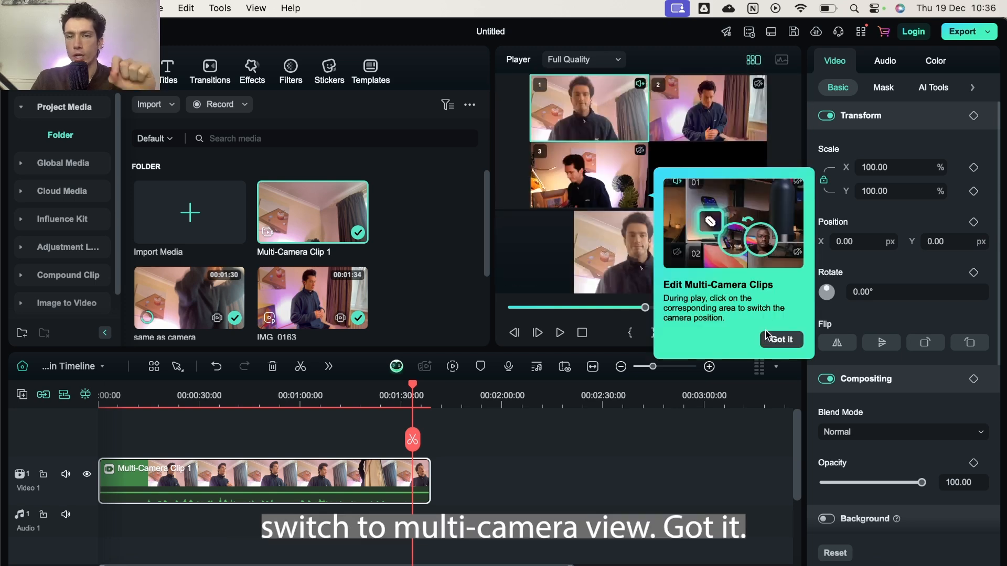
click(780, 339)
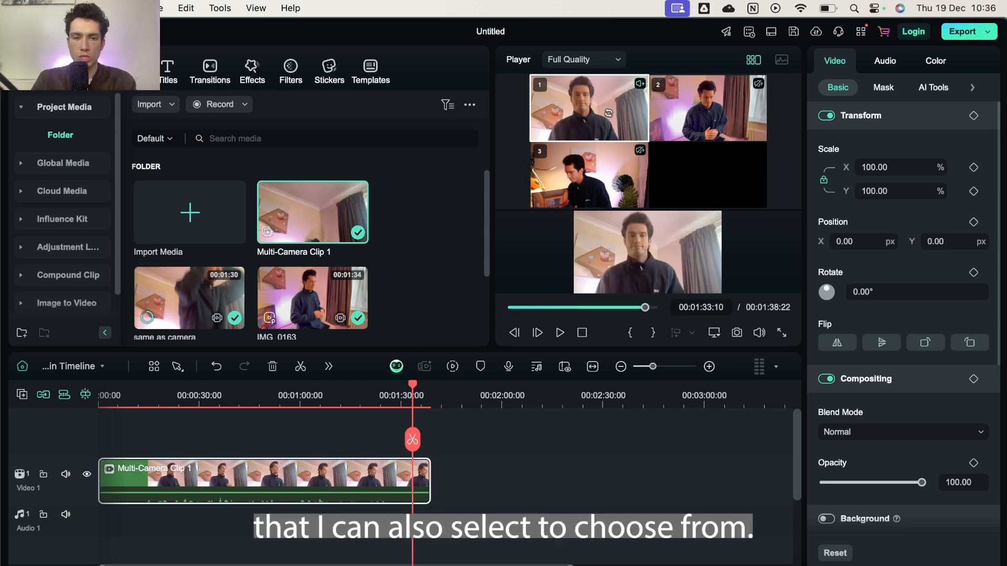
click(183, 395)
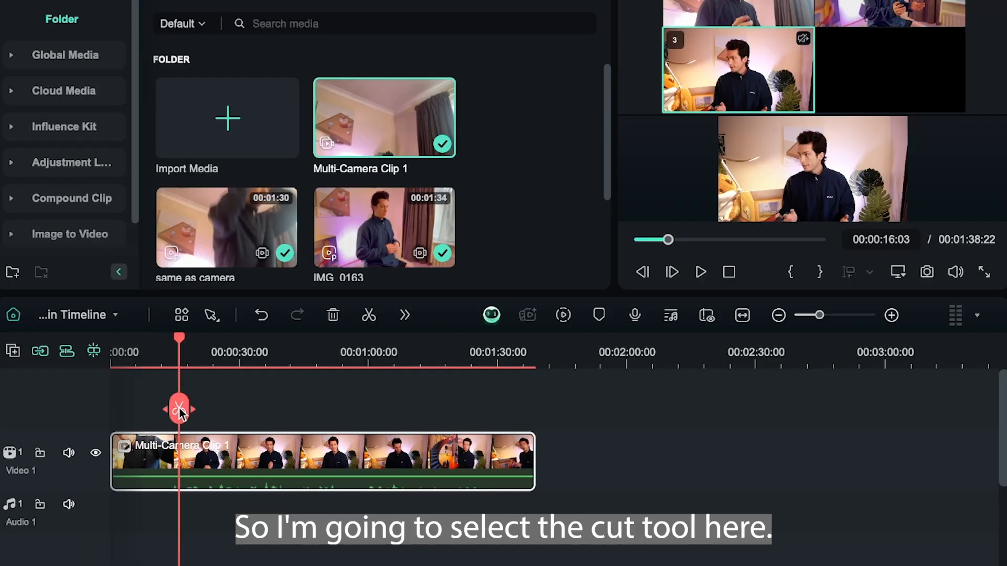
- Enable angle cutting and cut to camera angle 2 while playing through the clip
click(179, 408)
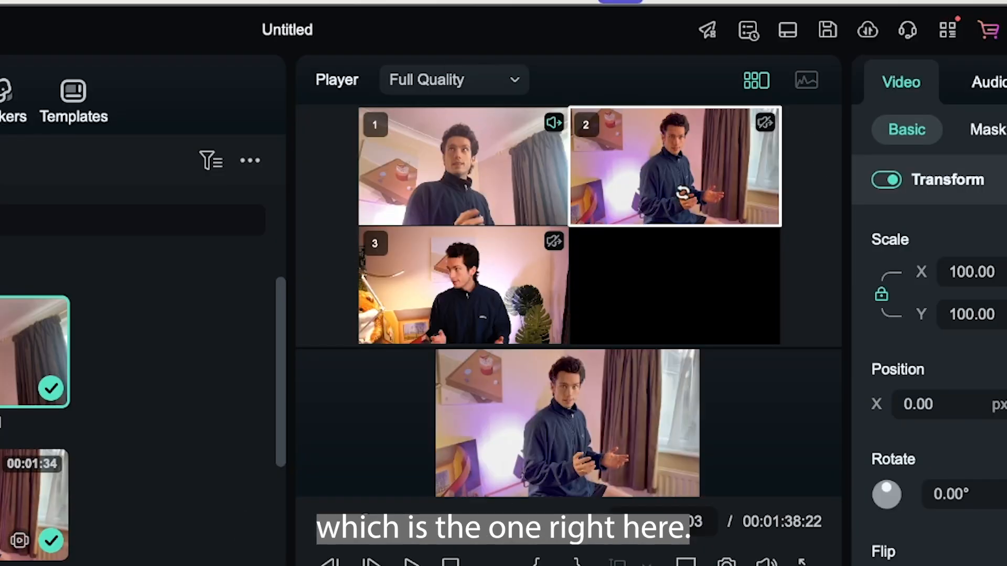
click(675, 166)
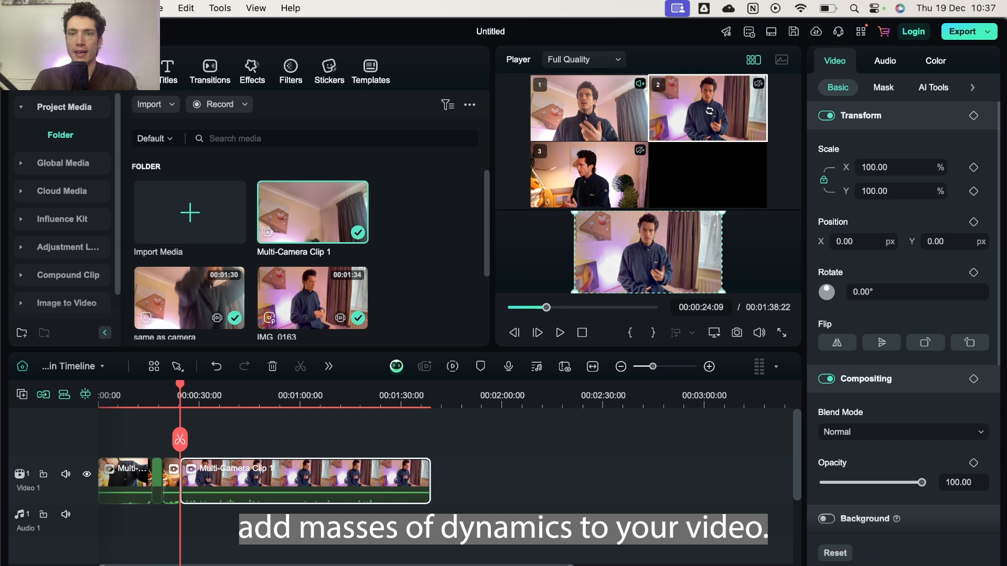
click(558, 332)
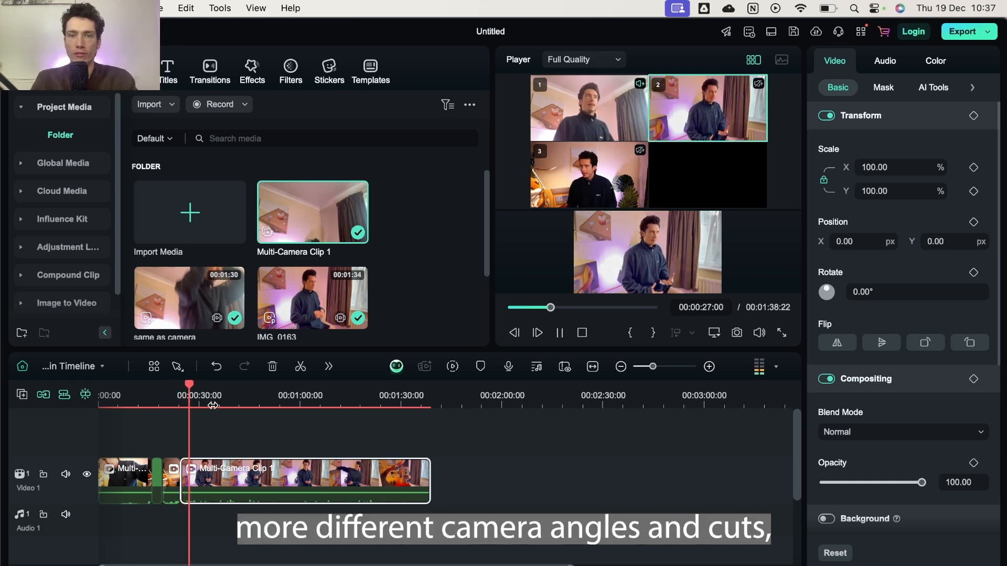
click(560, 332)
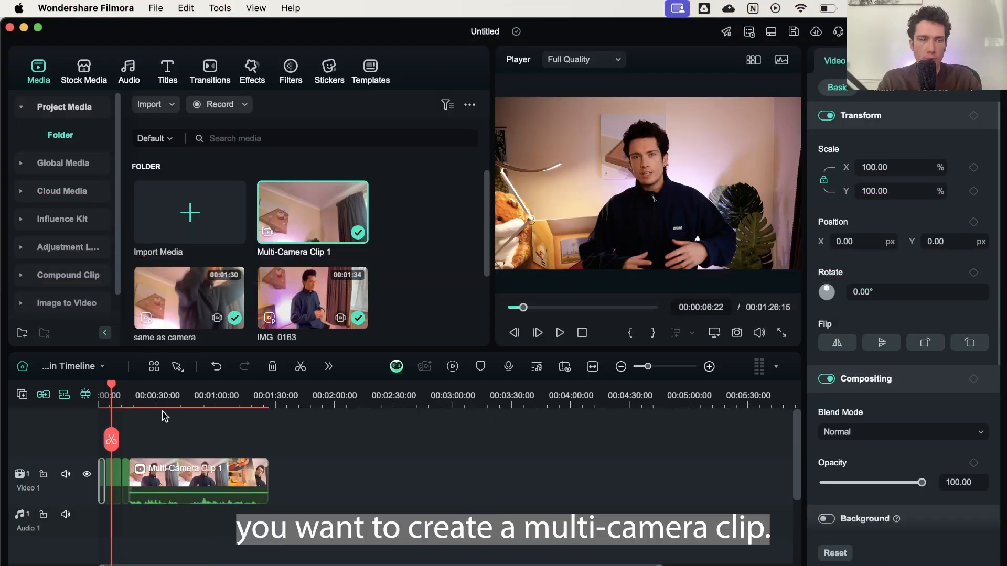
- Turn off timeline snapping and preview the imported podcast clip
click(179, 395)
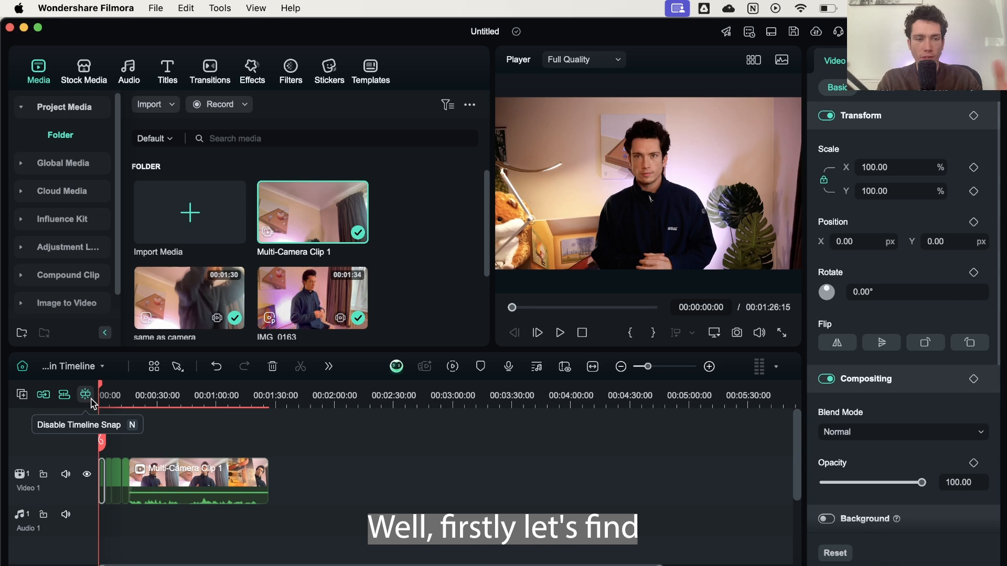
click(189, 213)
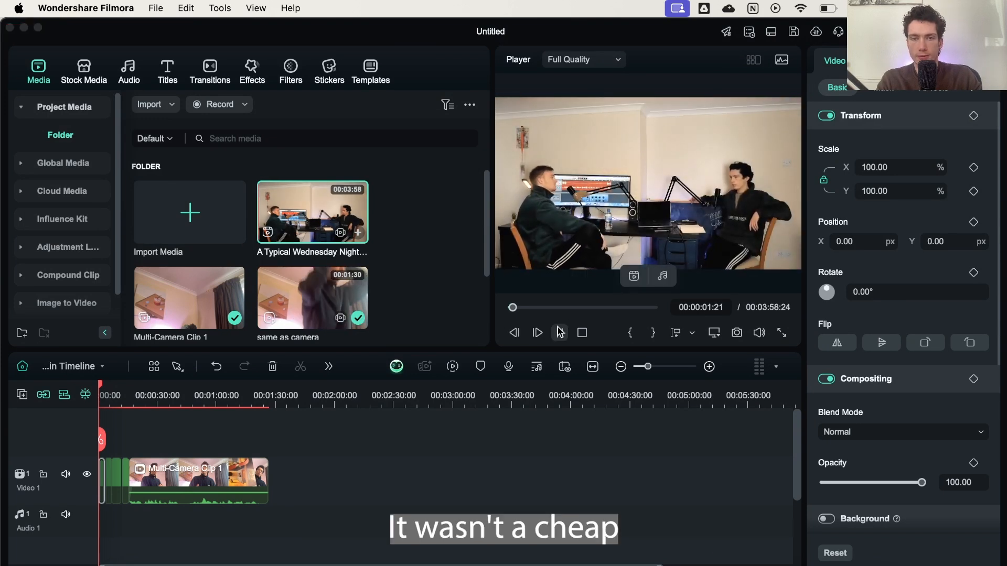
click(537, 332)
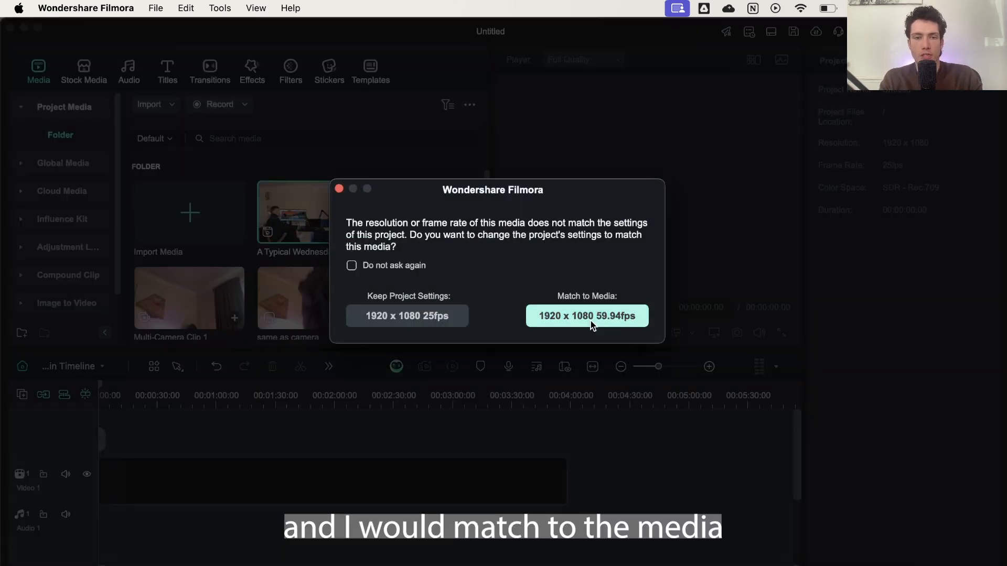
- Match project settings to the clip's frame rate and select the stacked copies for framing
click(586, 316)
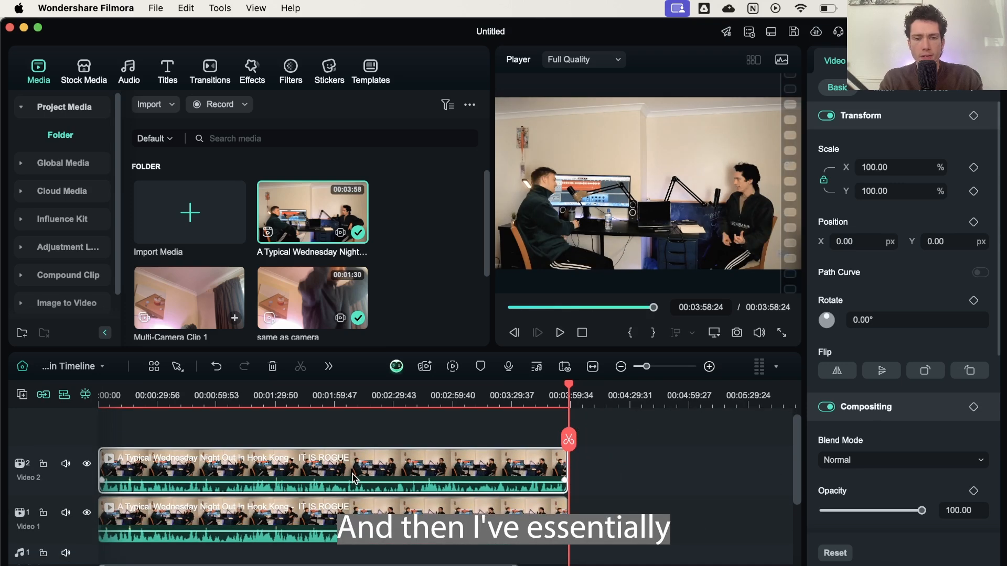
click(409, 396)
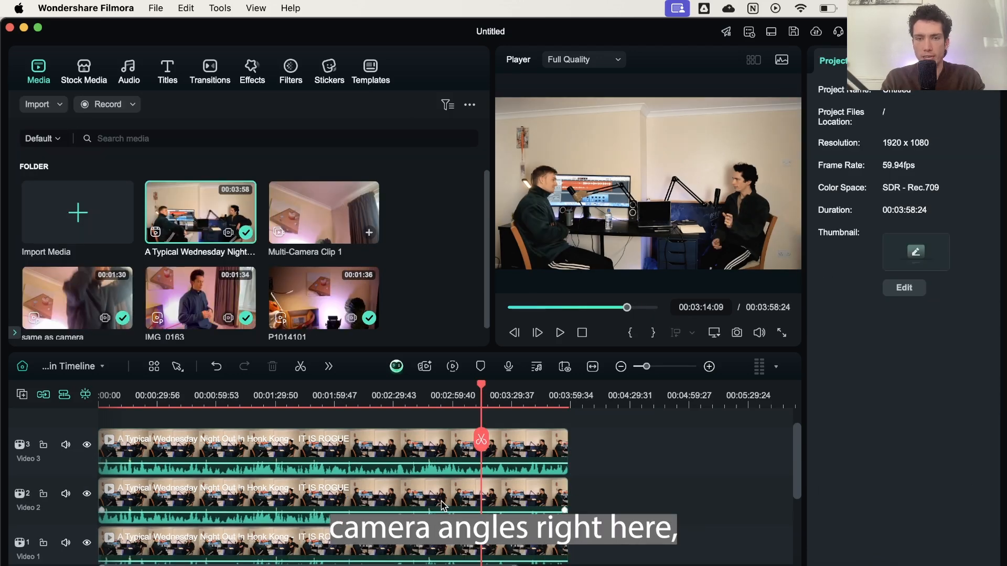
click(321, 545)
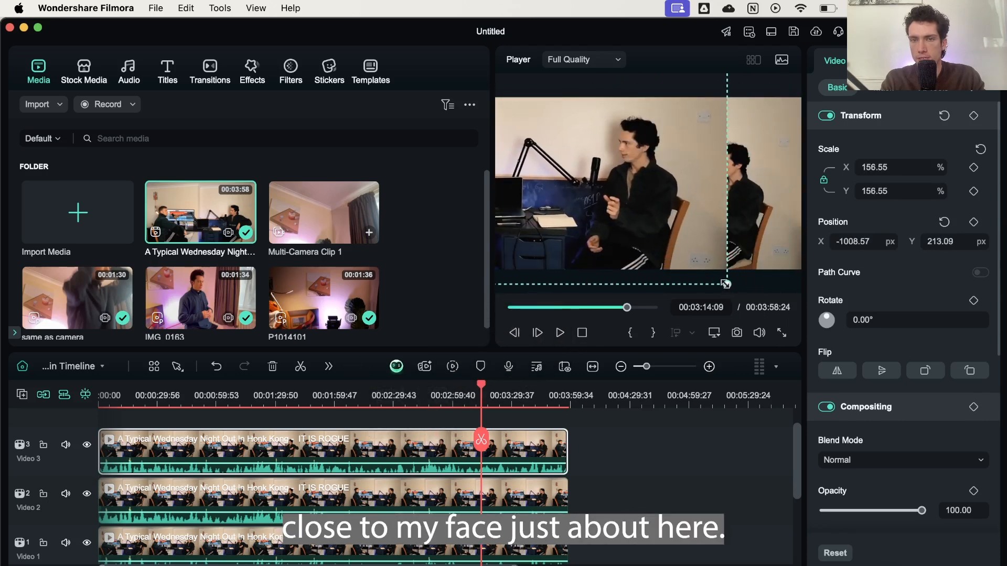
- Scale the top copy to about 210% centred on the right speaker and check by toggling track visibility
drag(724, 283, 731, 287)
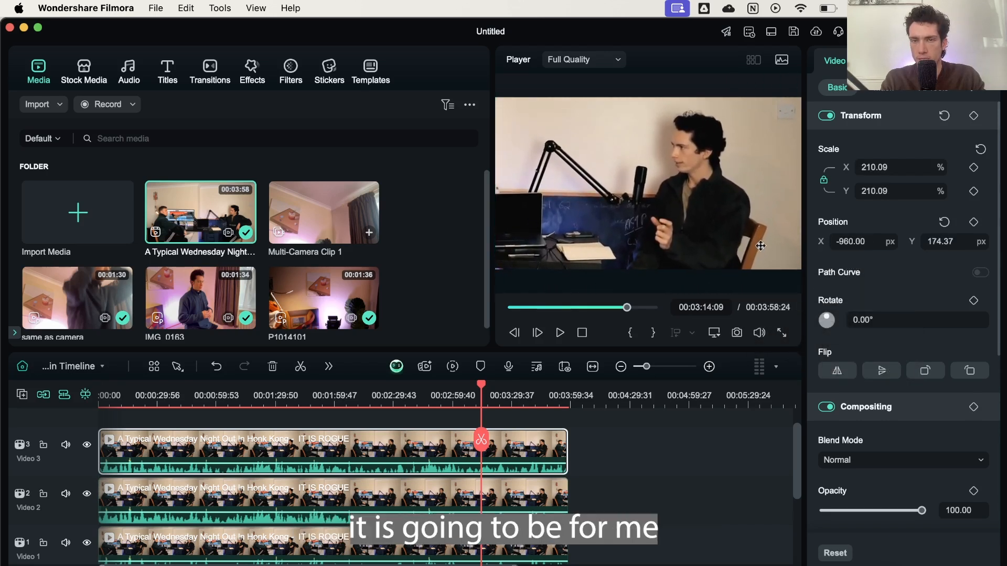
drag(762, 246, 743, 218)
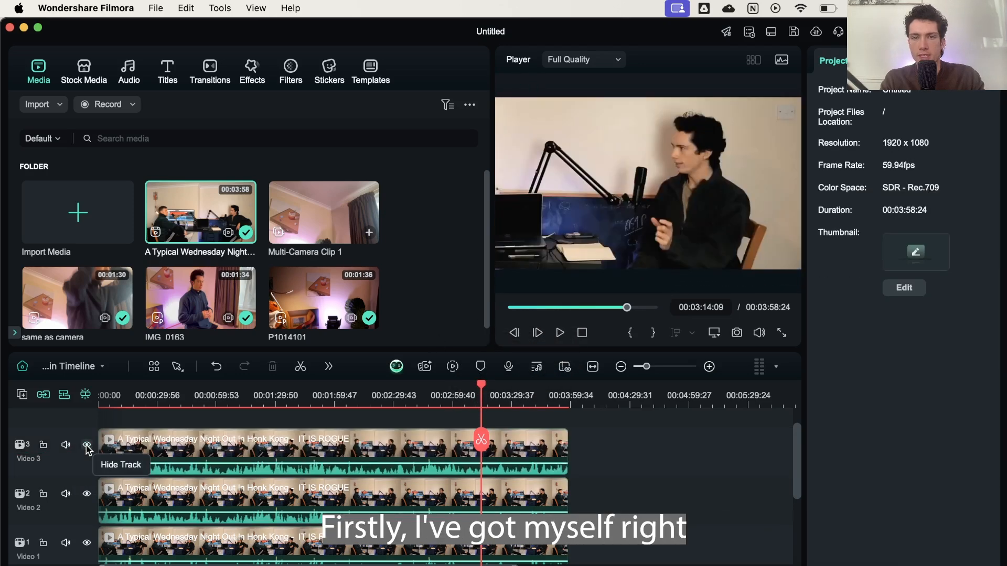
click(87, 446)
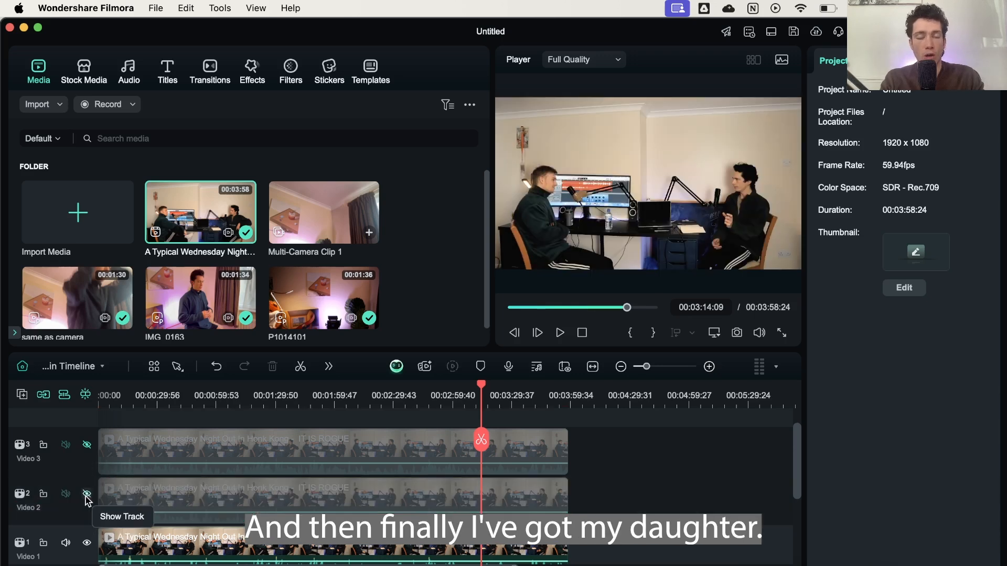
click(87, 445)
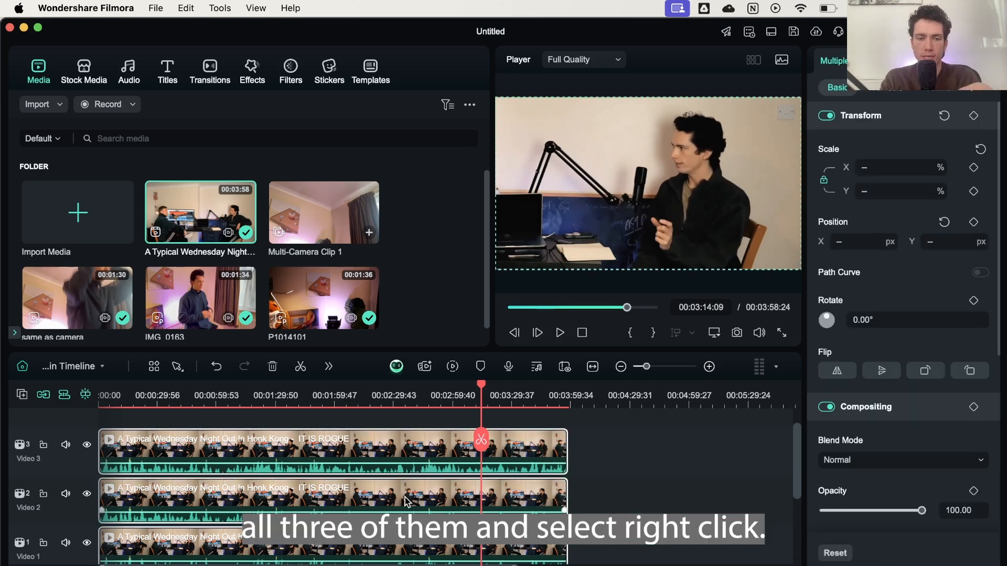
- Combine the three selected stacked copies into Multi-Camera Clip 2
right_click(405, 502)
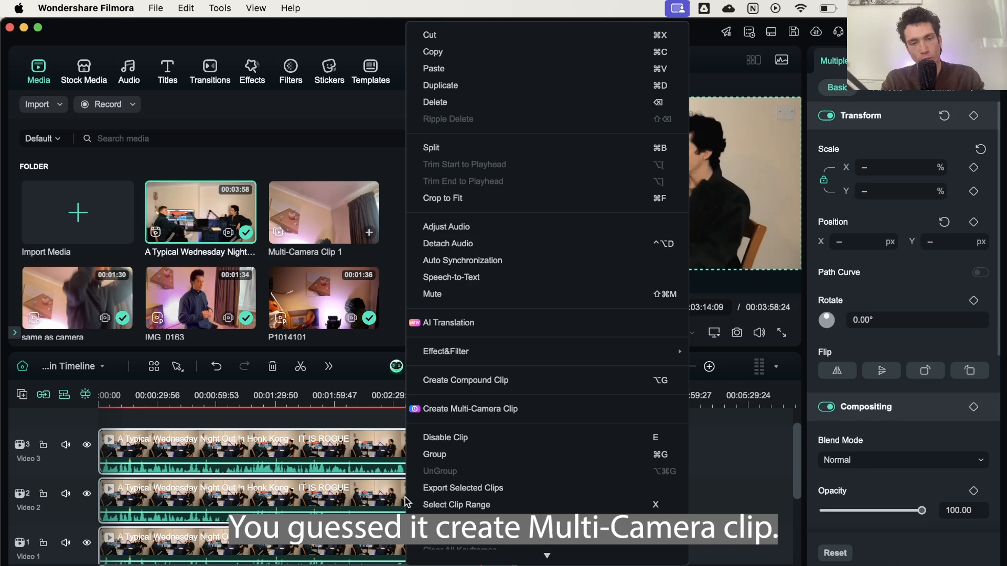
click(470, 408)
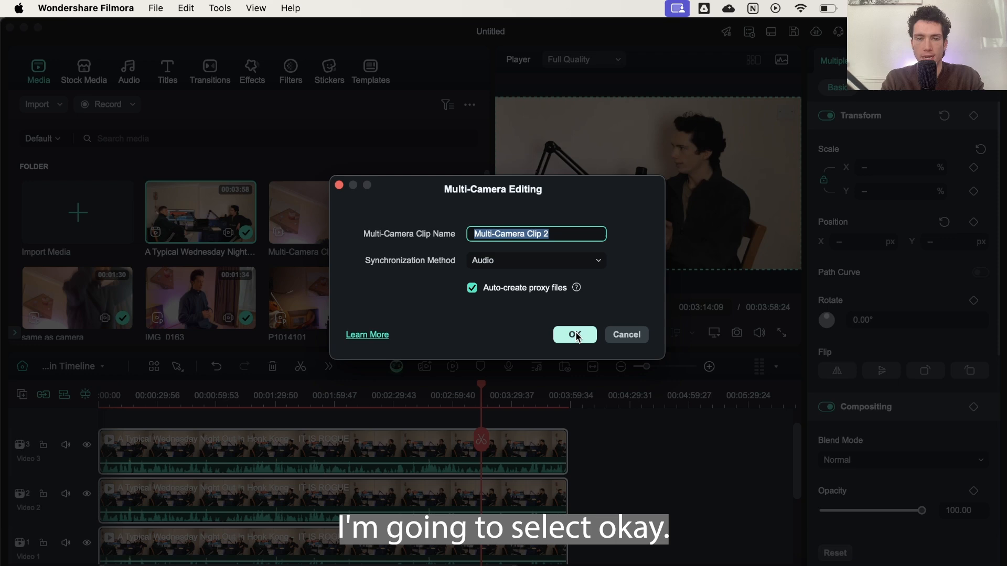
click(574, 335)
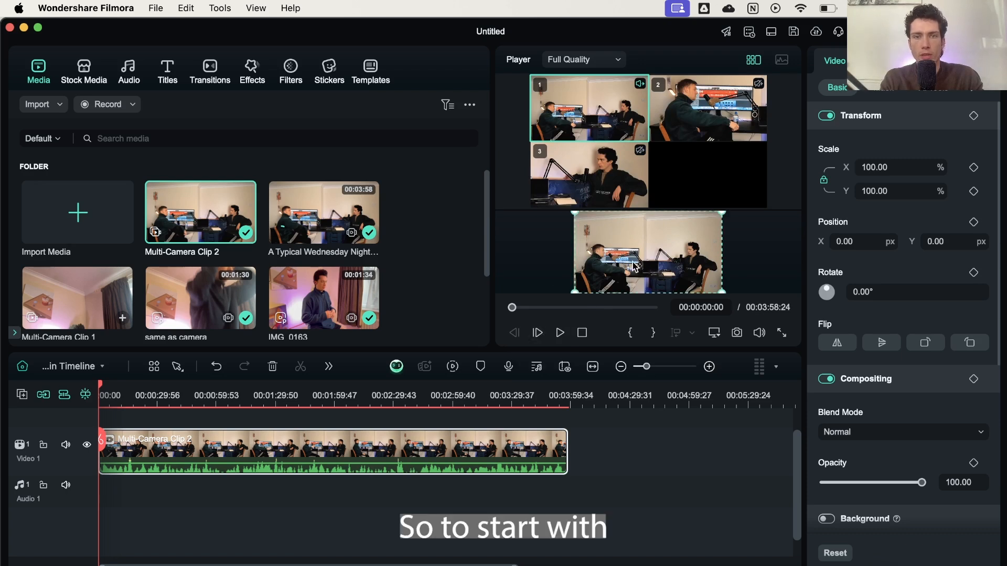
- Open the clip on the wide shot and cut to the host close-up near its start
click(560, 333)
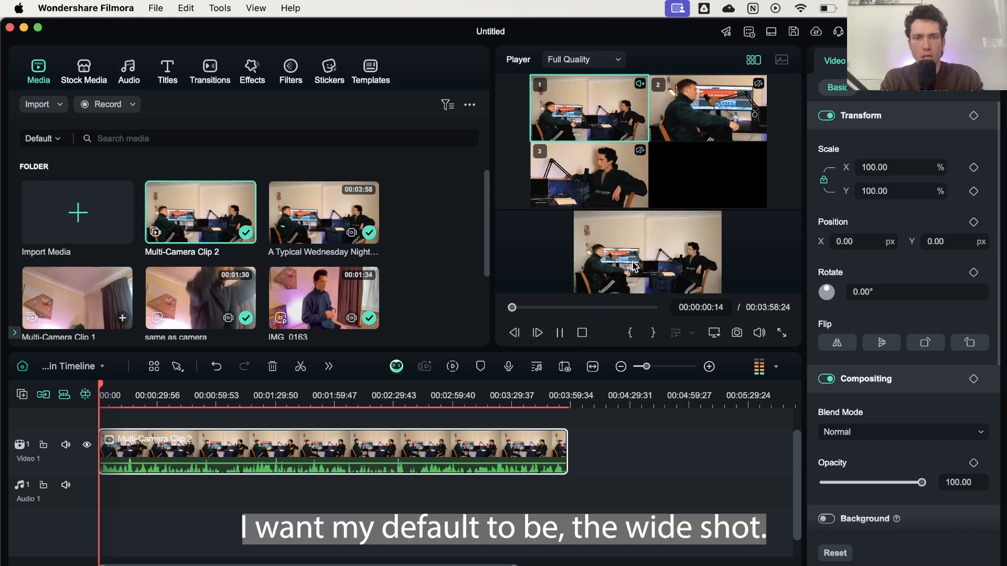
click(537, 332)
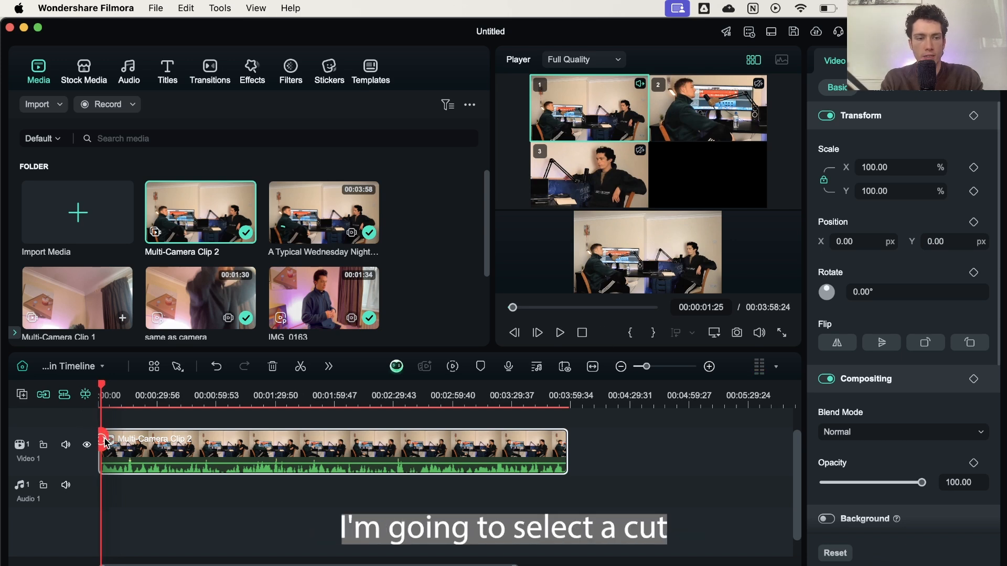
click(558, 332)
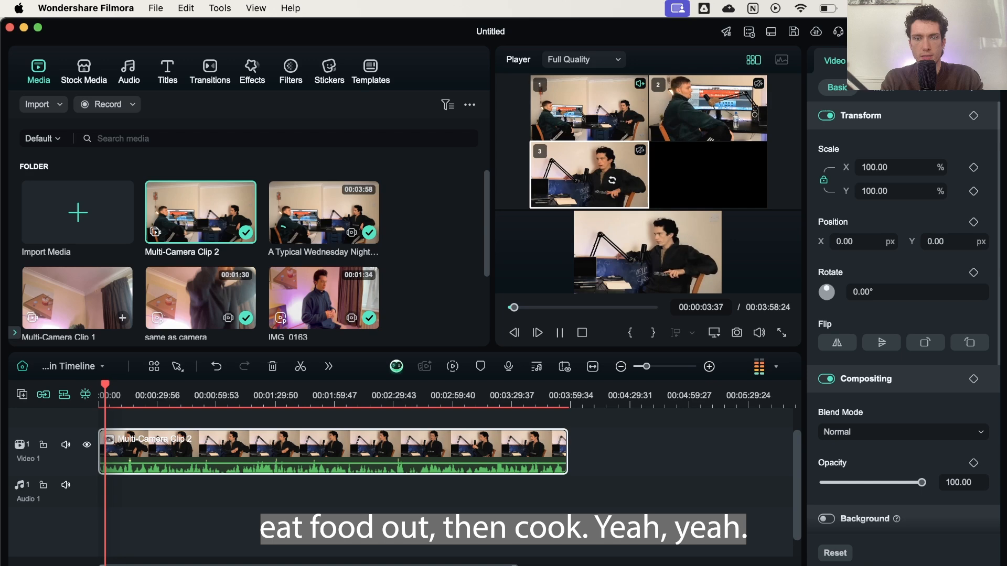
click(537, 332)
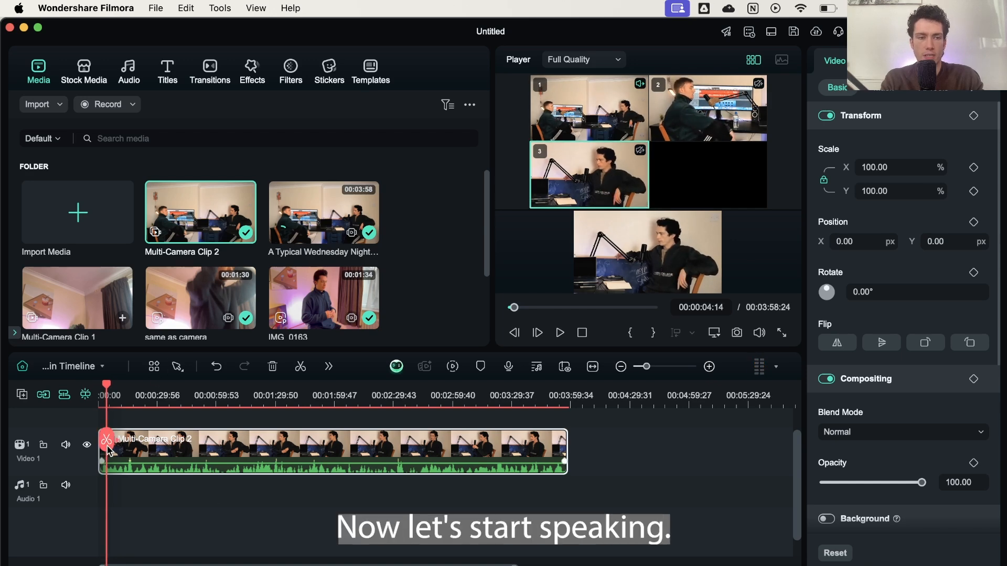
- Play back the cuts and return the player to showing all camera angles
click(558, 332)
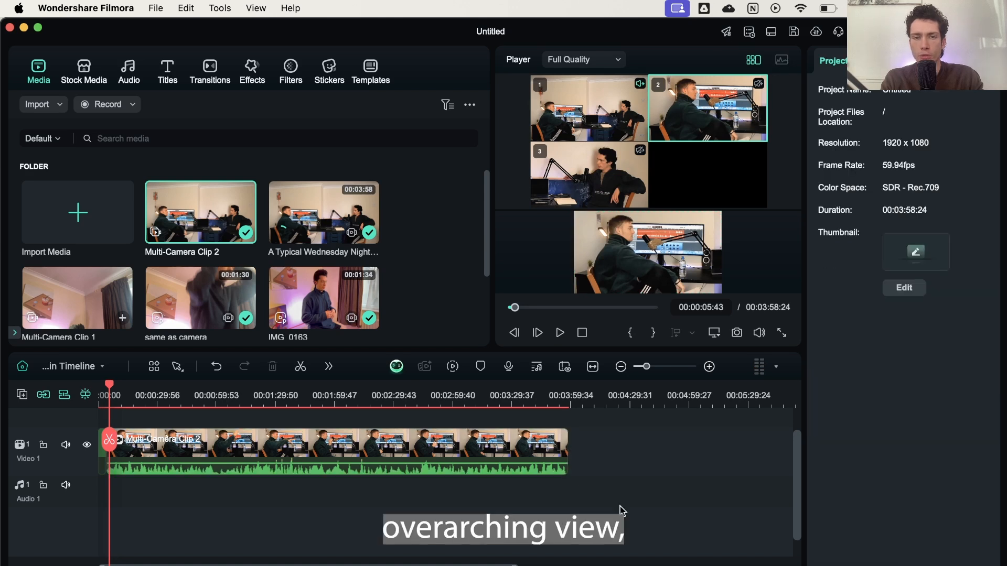
click(754, 59)
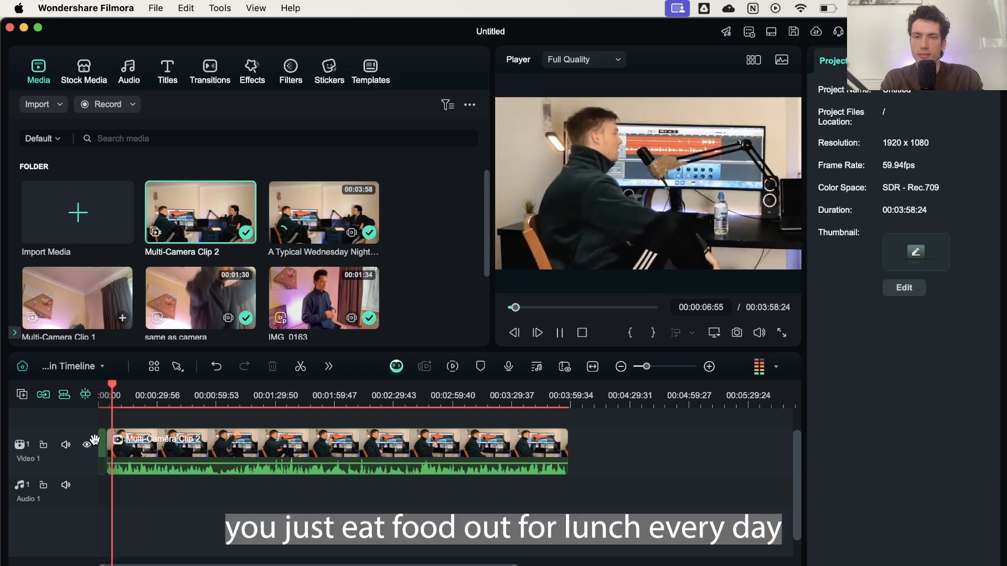
click(558, 332)
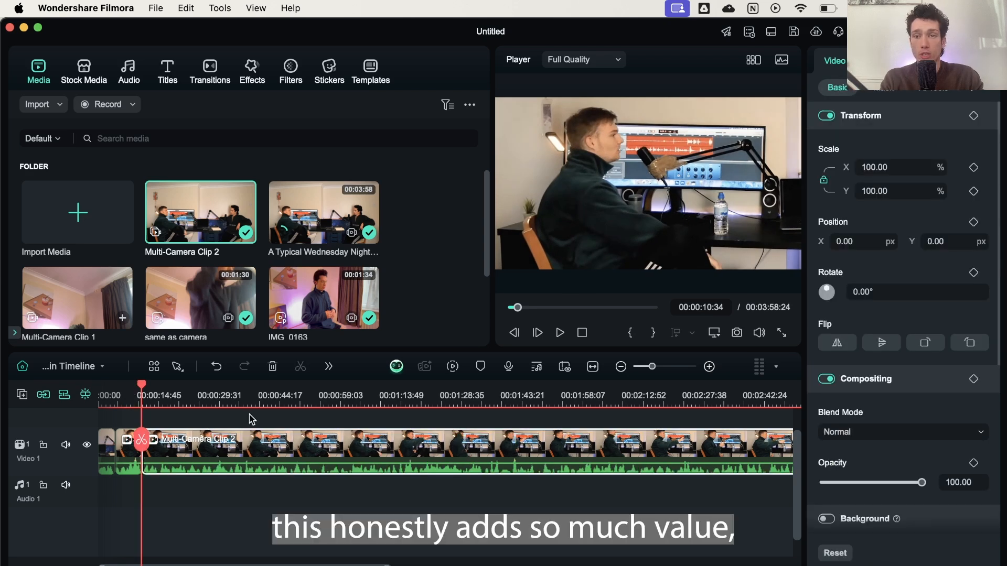
click(754, 60)
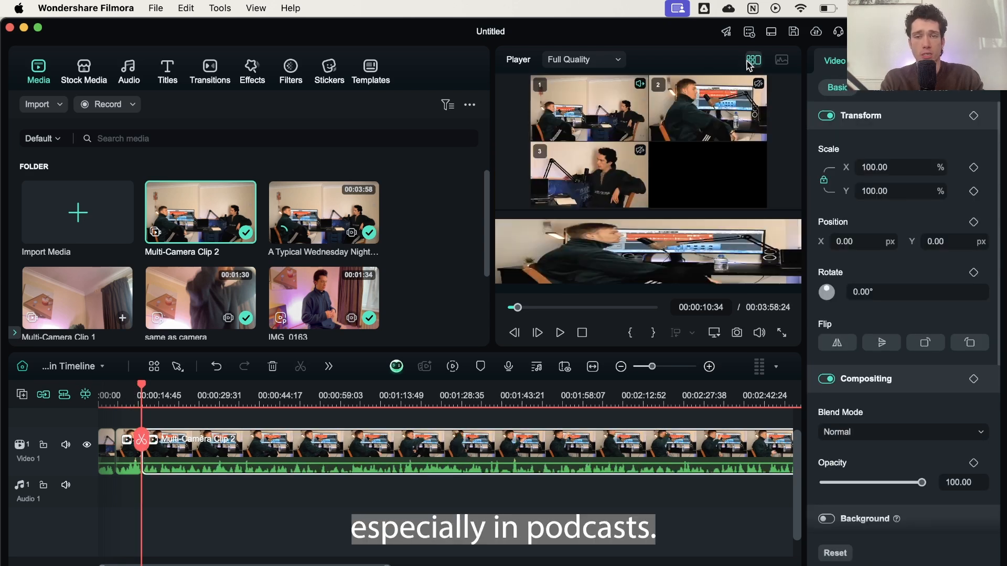